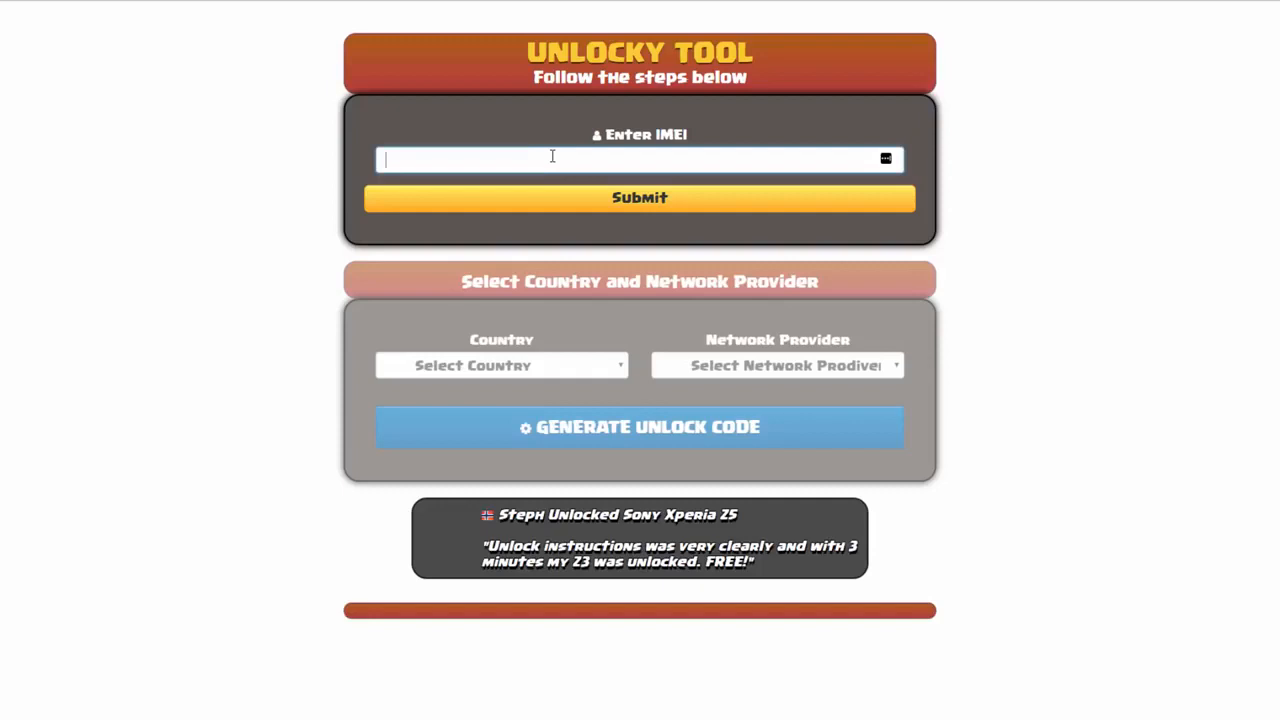
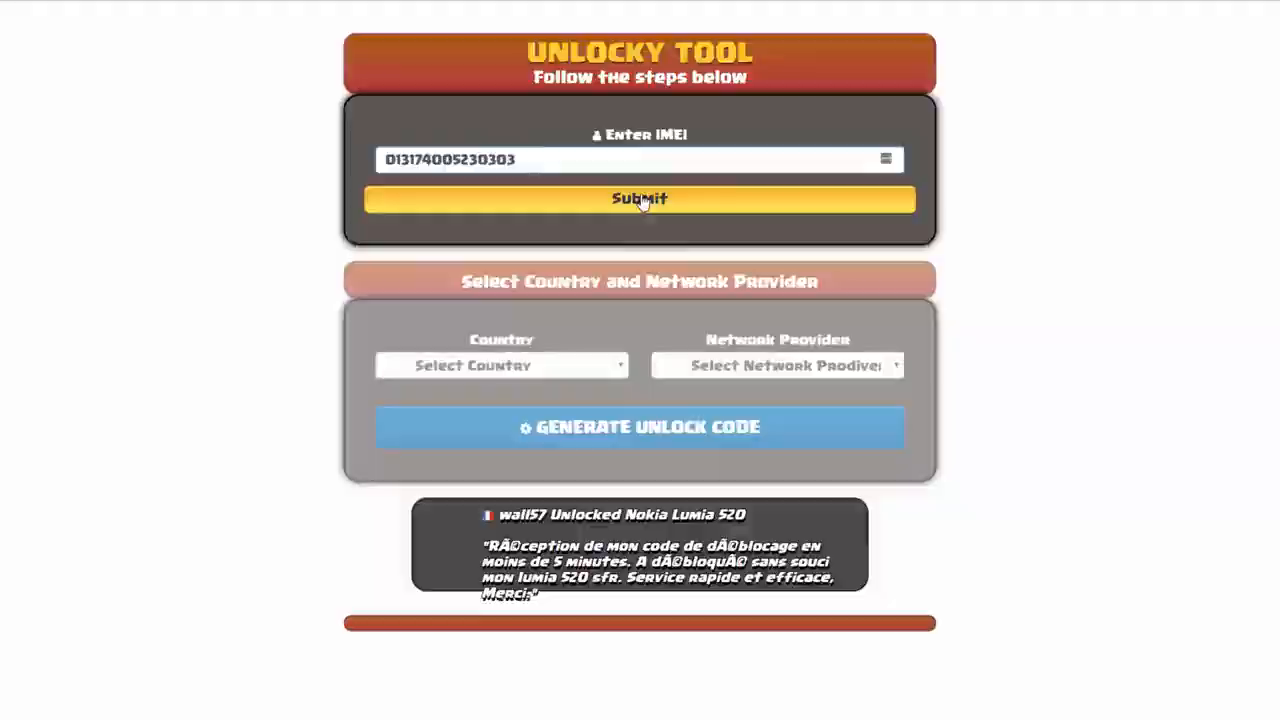
- Submit the IMEI for verification and dismiss the Success confirmation
{"action": "left_click", "coordinate": [640, 200]}
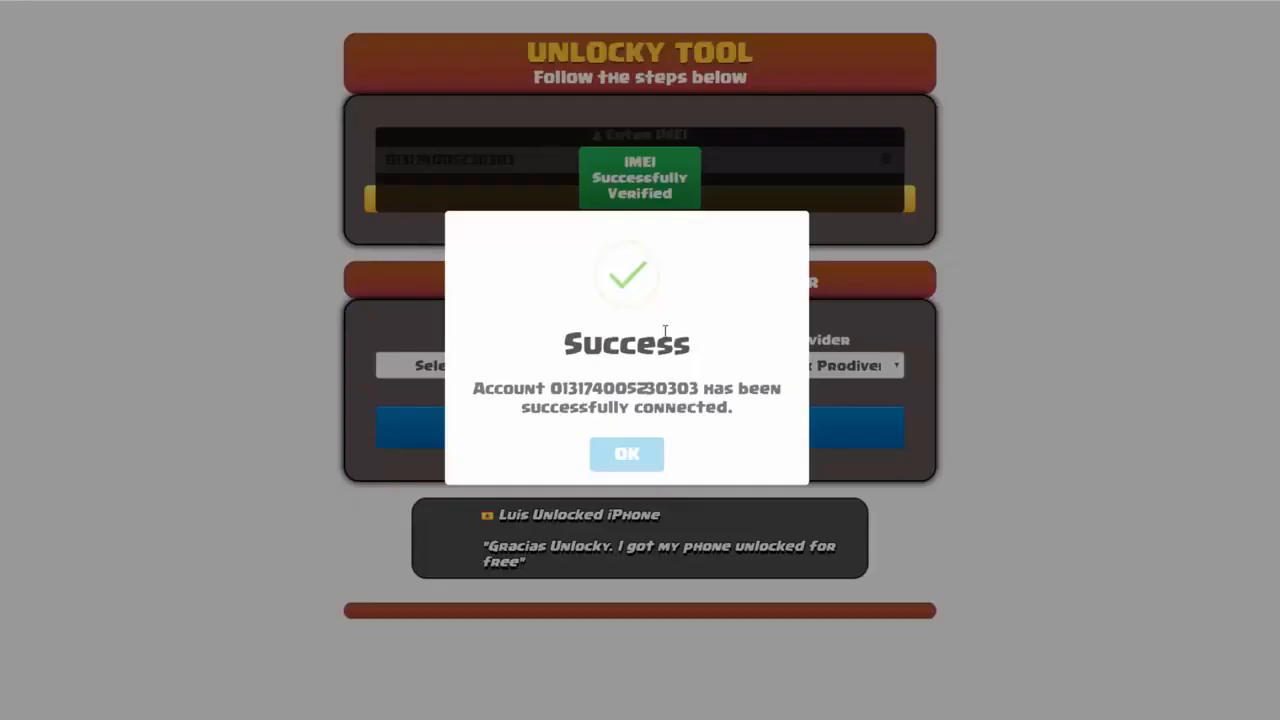
{"action": "mouse_move", "coordinate": [730, 380]}
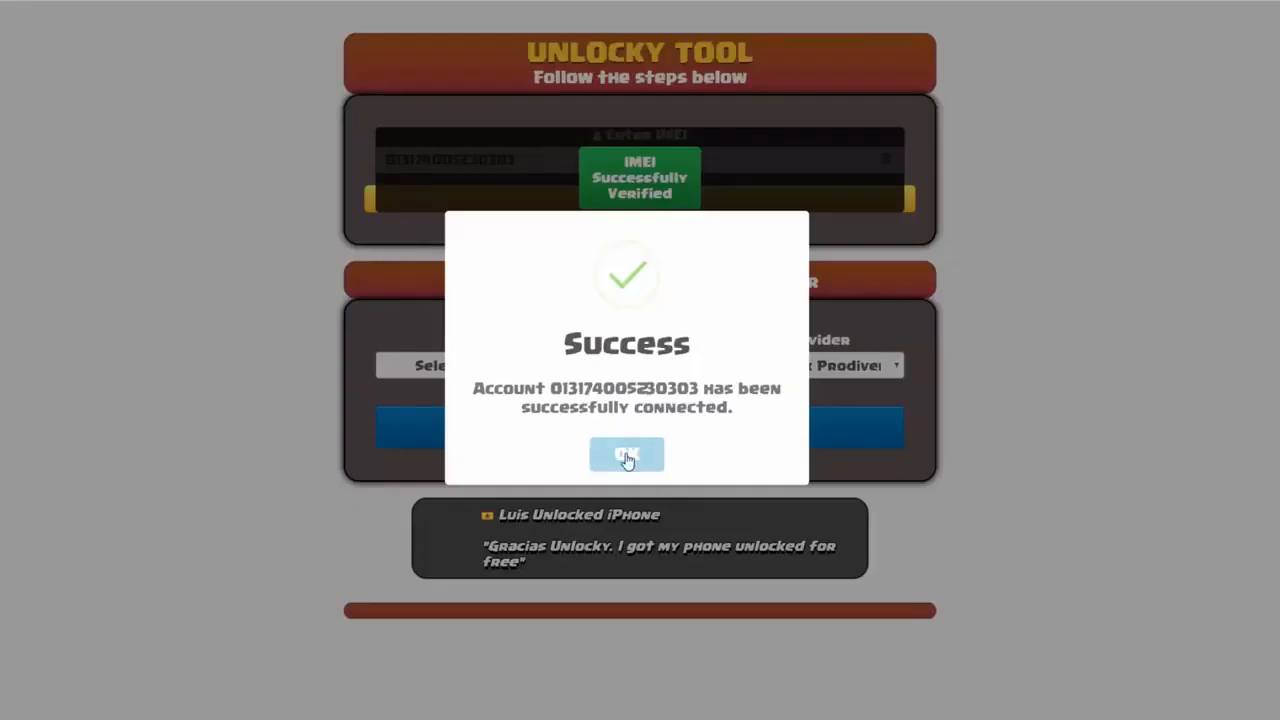
{"action": "left_click", "coordinate": [626, 456]}
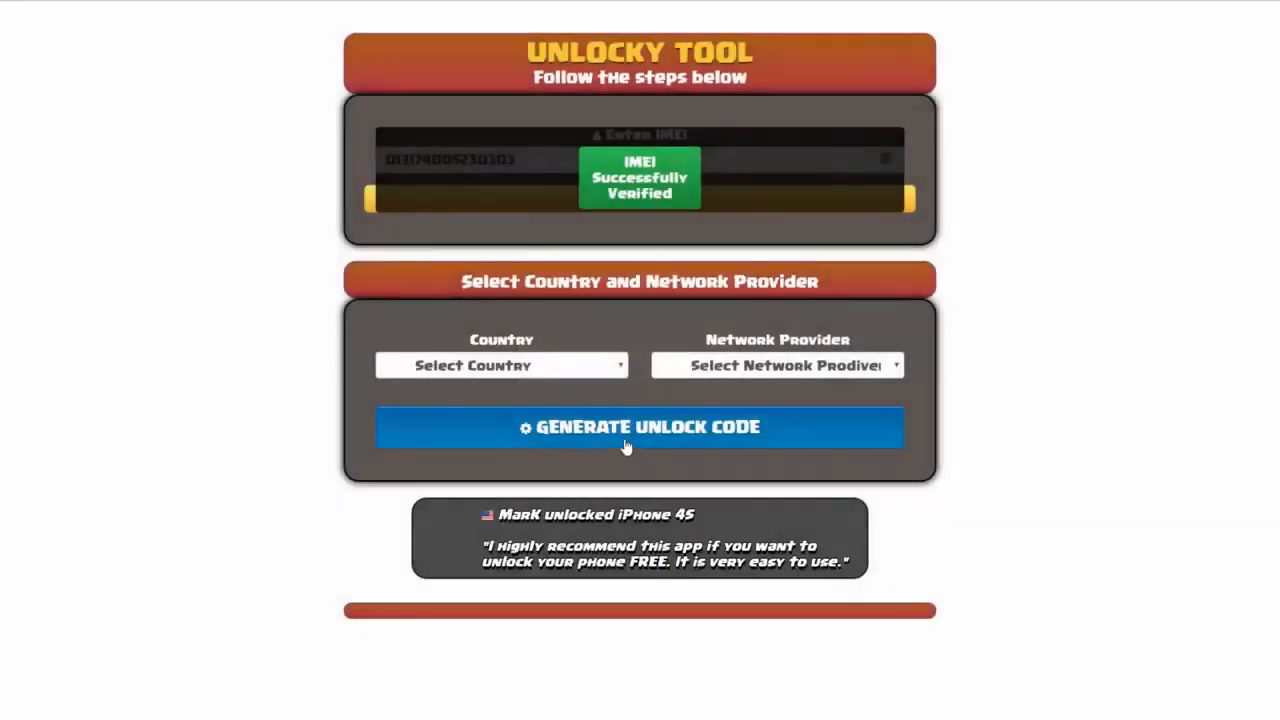
{"action": "mouse_move", "coordinate": [812, 372]}
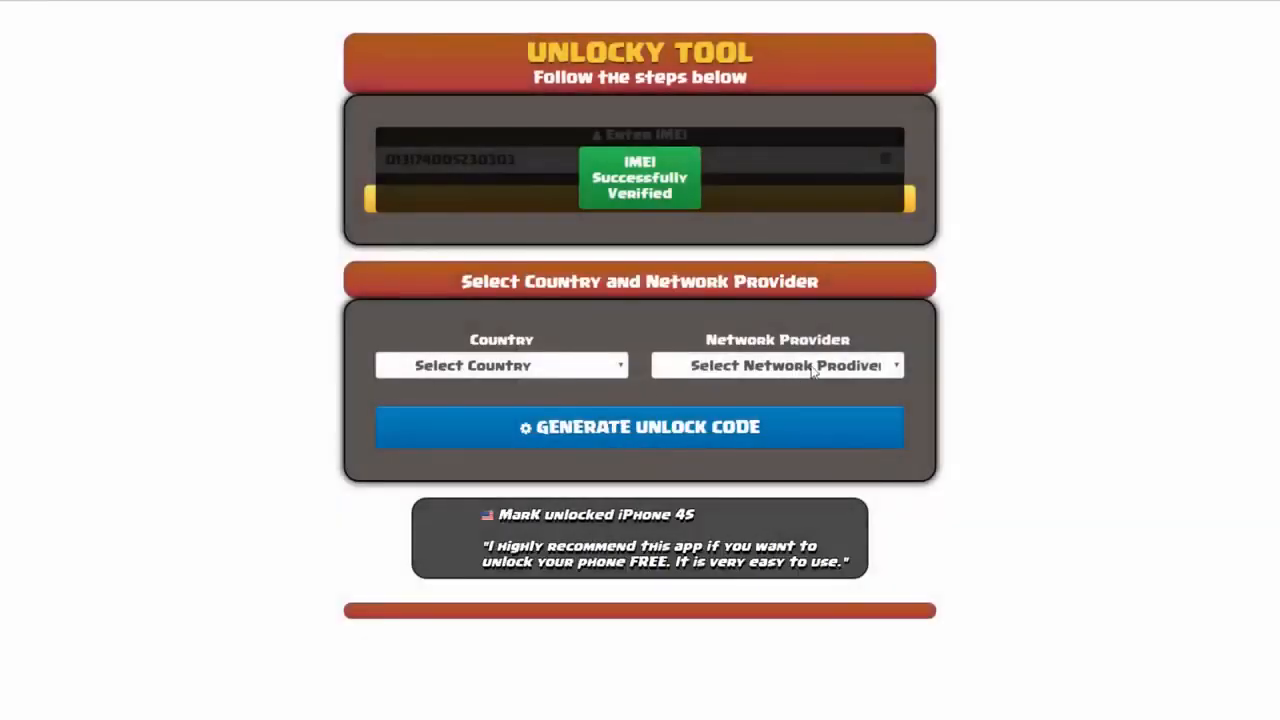
- Choose U.S.A. as the country and T-Mobile as the network provider
{"action": "left_click", "coordinate": [500, 364]}
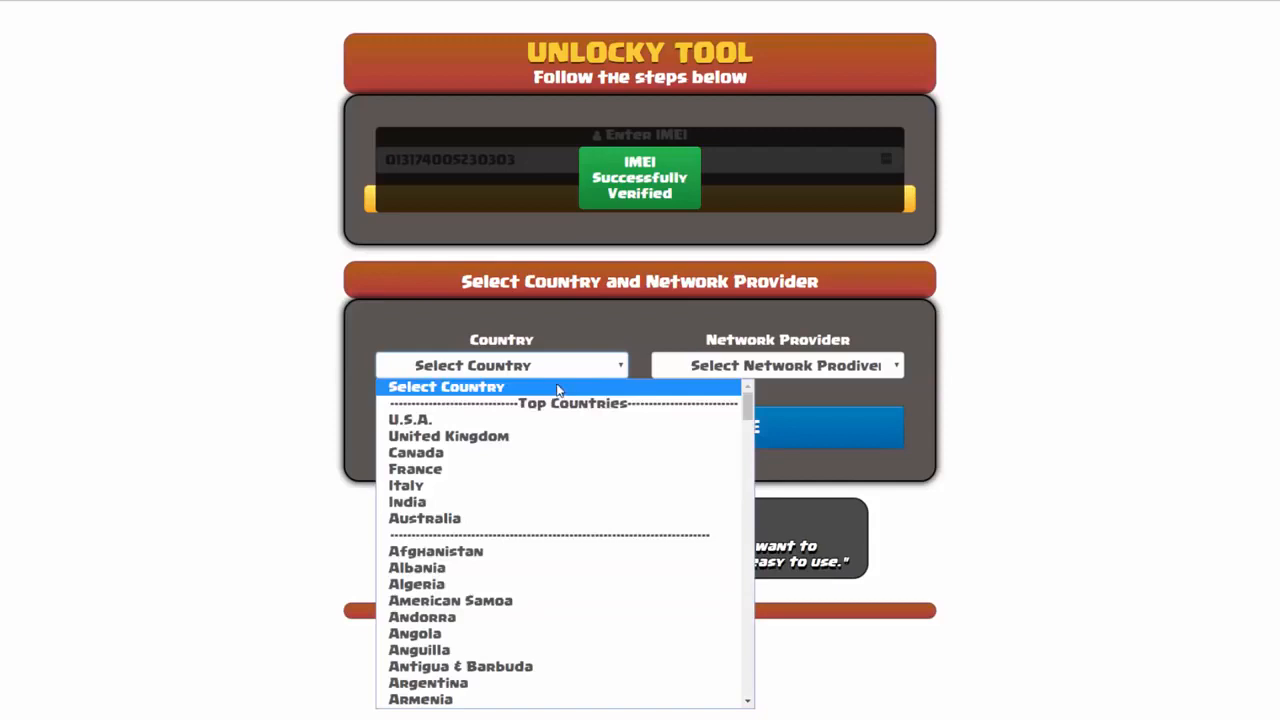
{"action": "left_click", "coordinate": [410, 420]}
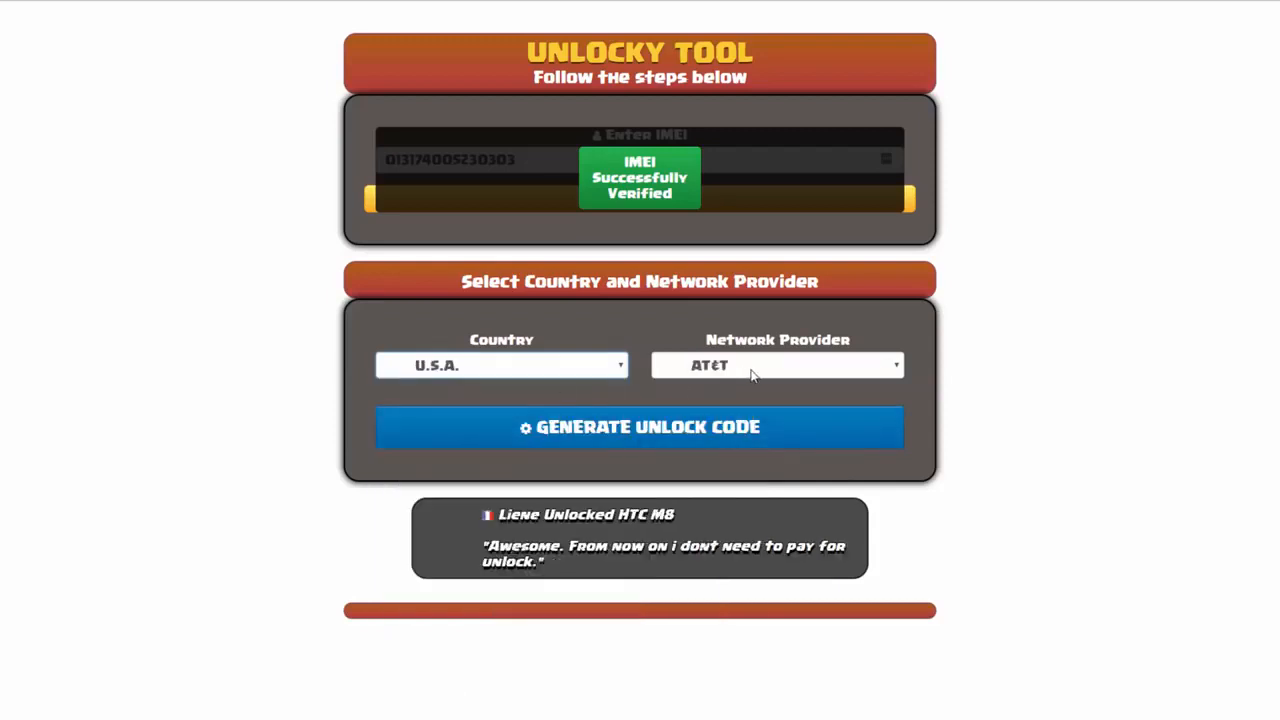
{"action": "left_click", "coordinate": [776, 364]}
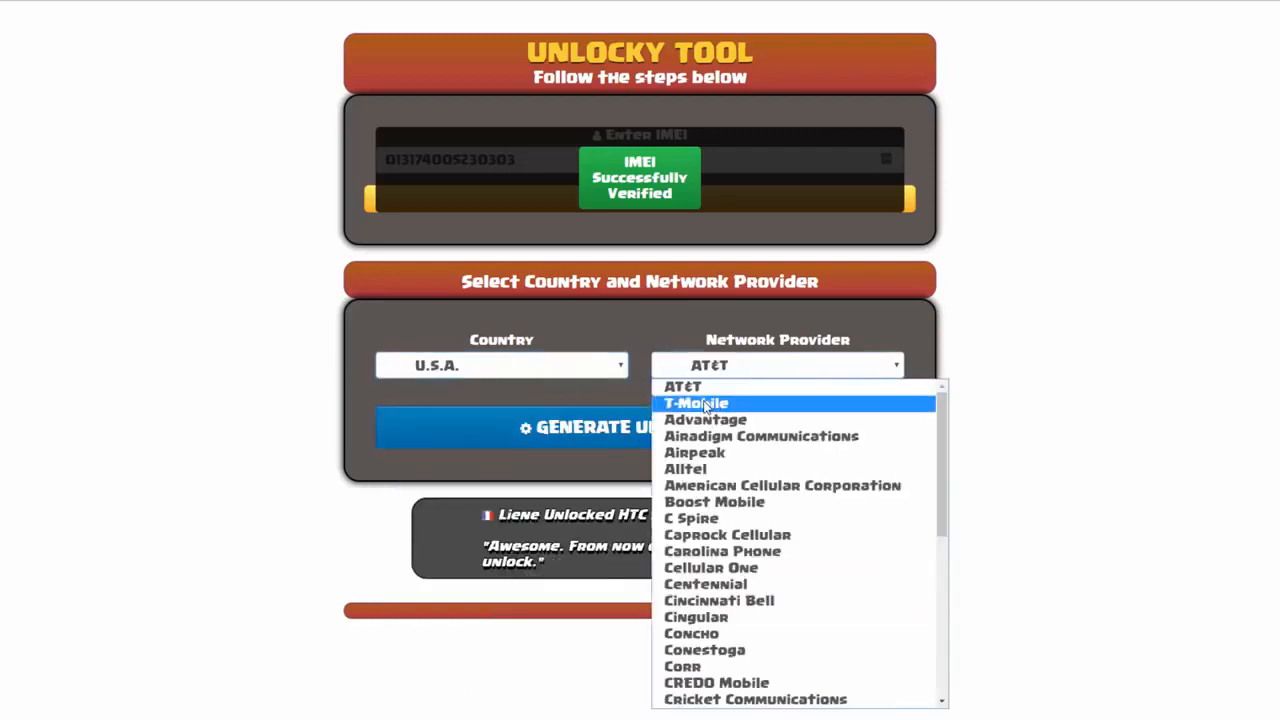
{"action": "left_click", "coordinate": [696, 402]}
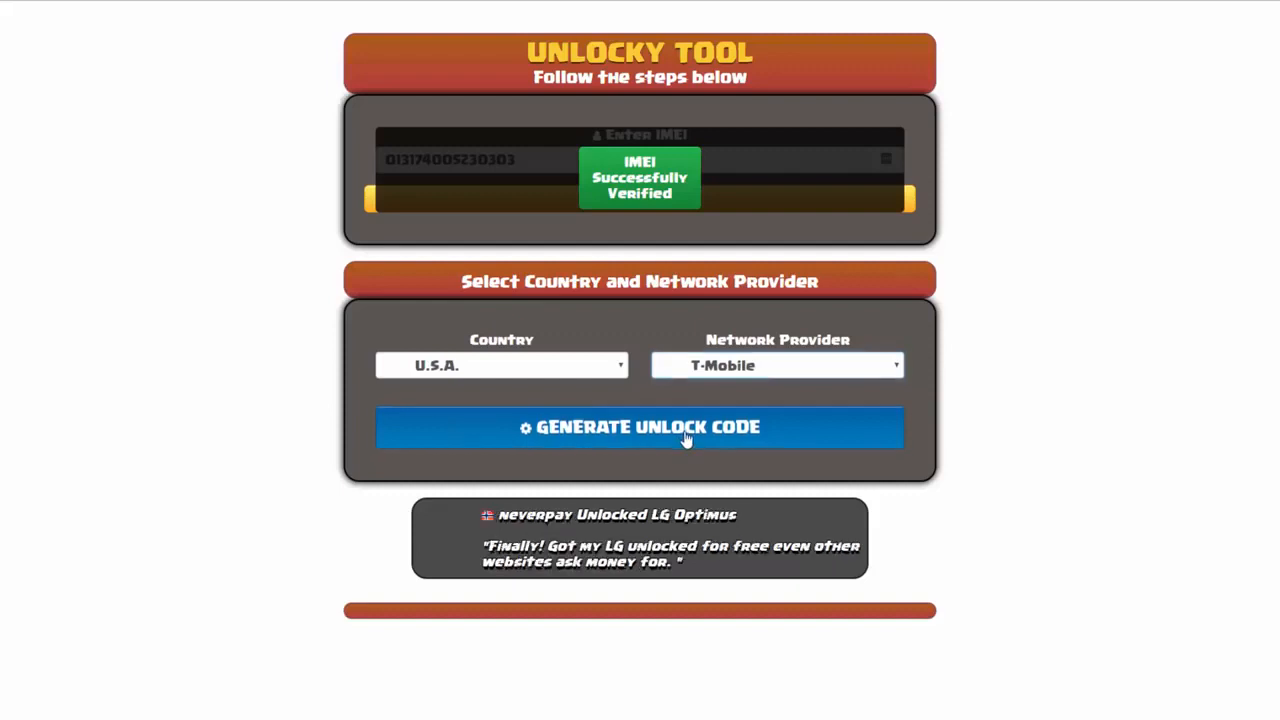
- Generate the unlock code and download the code and instructions PDF
{"action": "left_click", "coordinate": [640, 428]}
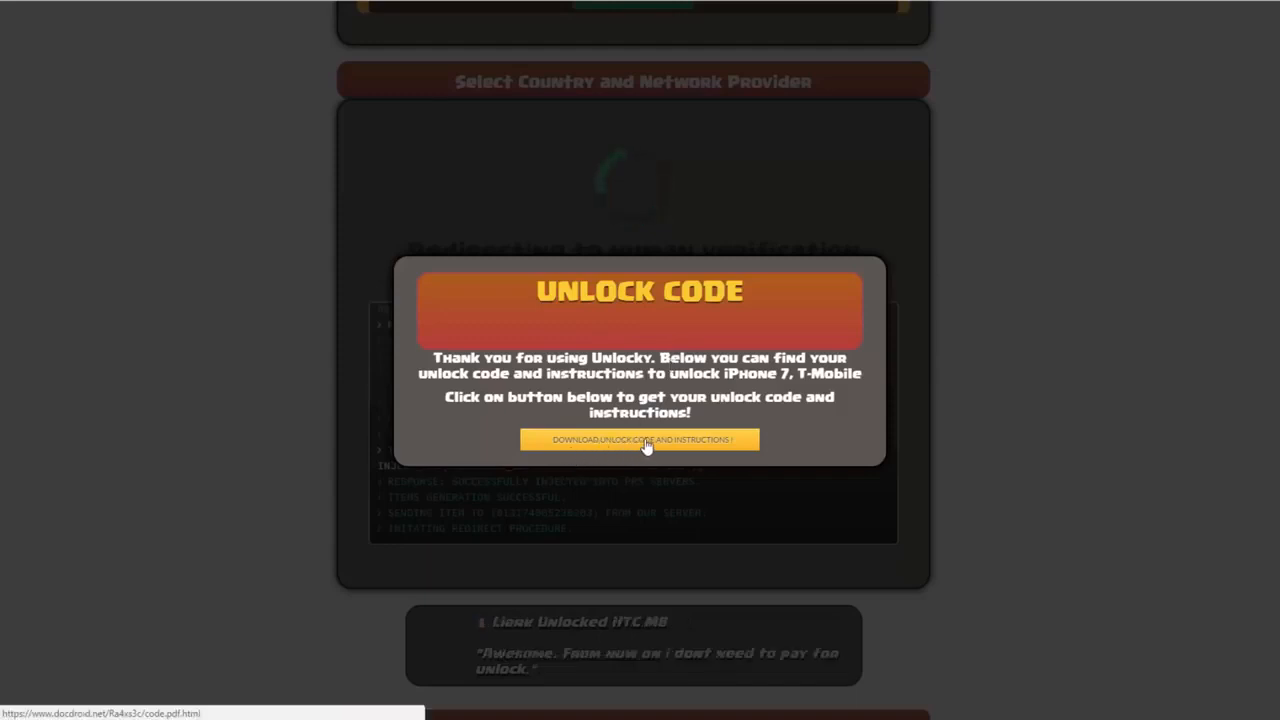
{"action": "mouse_move", "coordinate": [652, 444]}
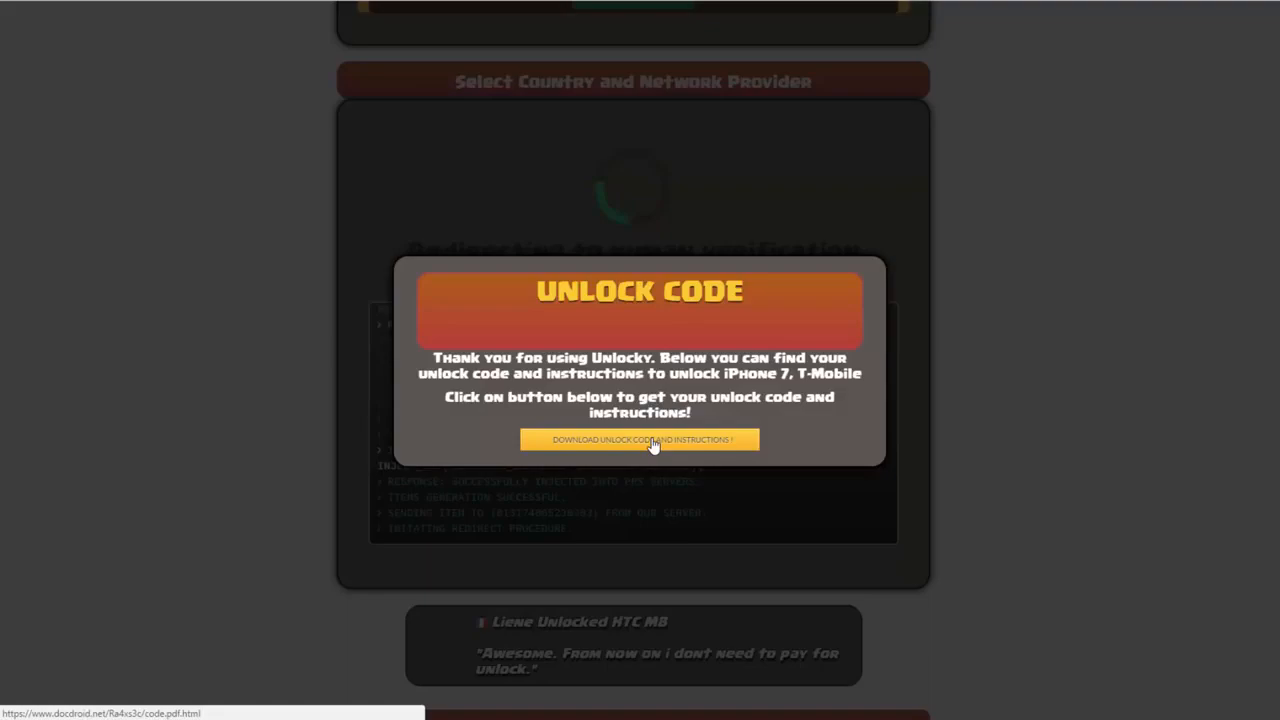
{"action": "left_click", "coordinate": [638, 440]}
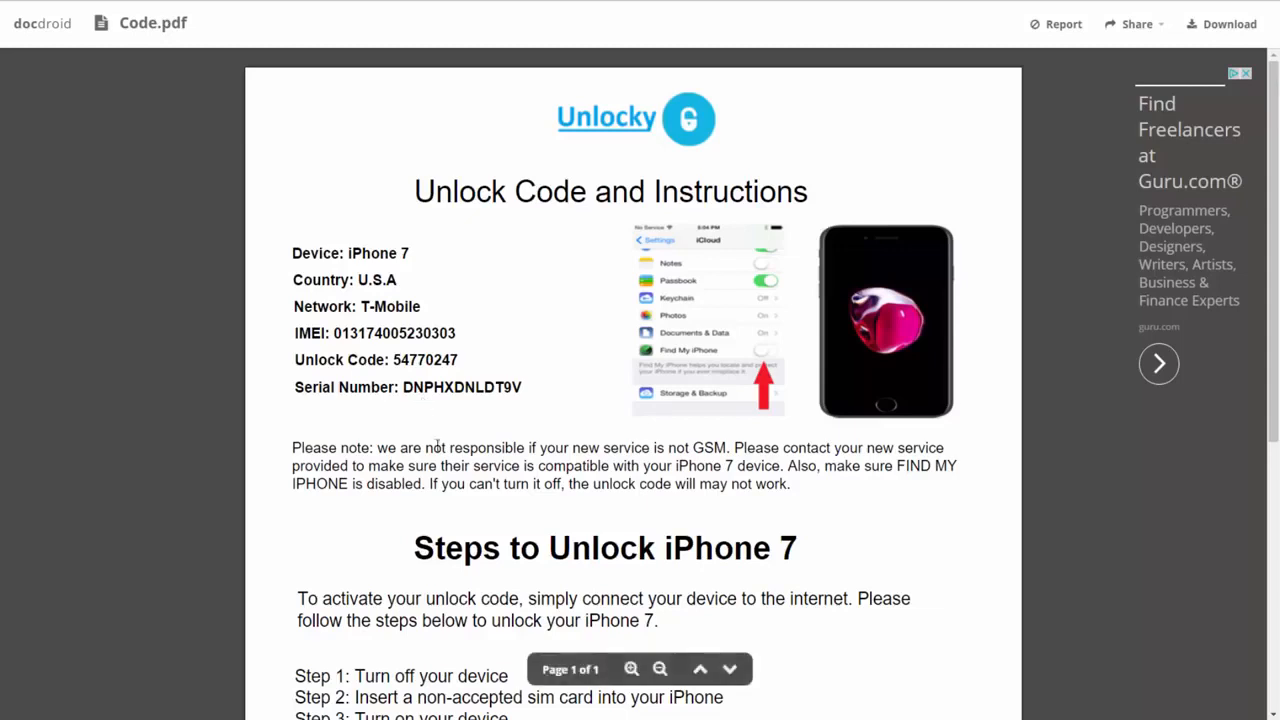
{"action": "mouse_move", "coordinate": [562, 418]}
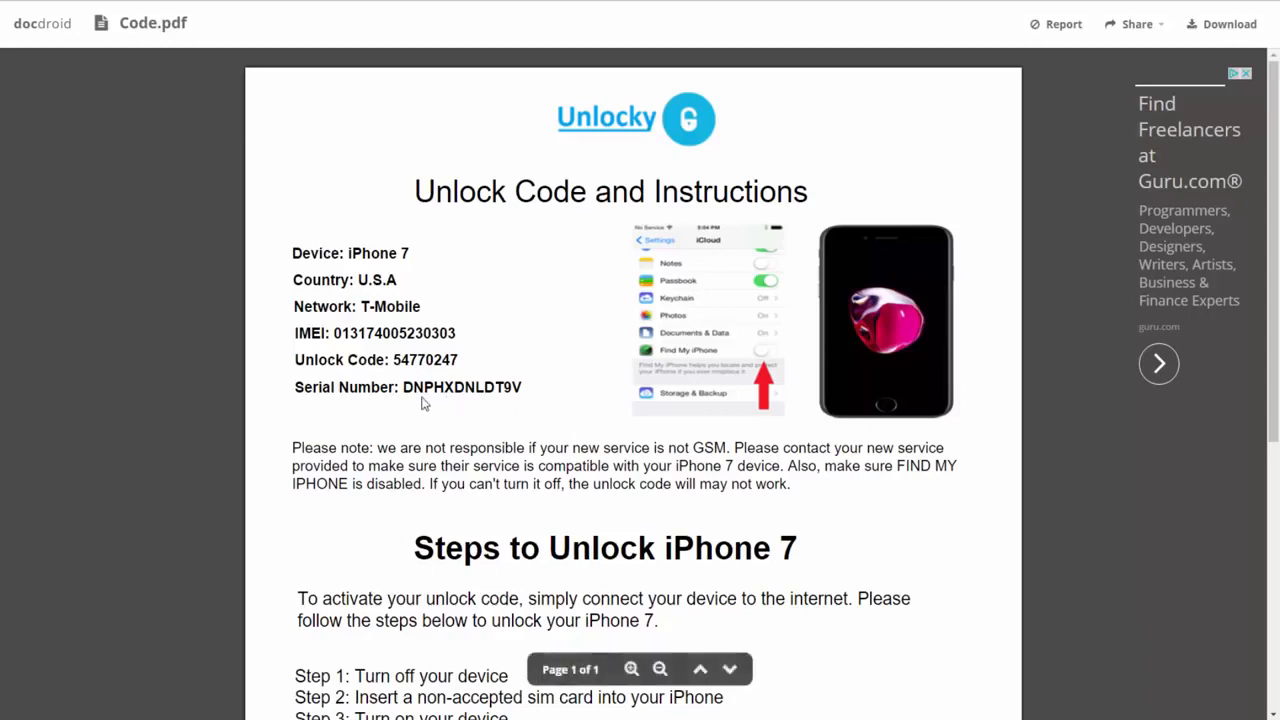
{"action": "mouse_move", "coordinate": [370, 390]}
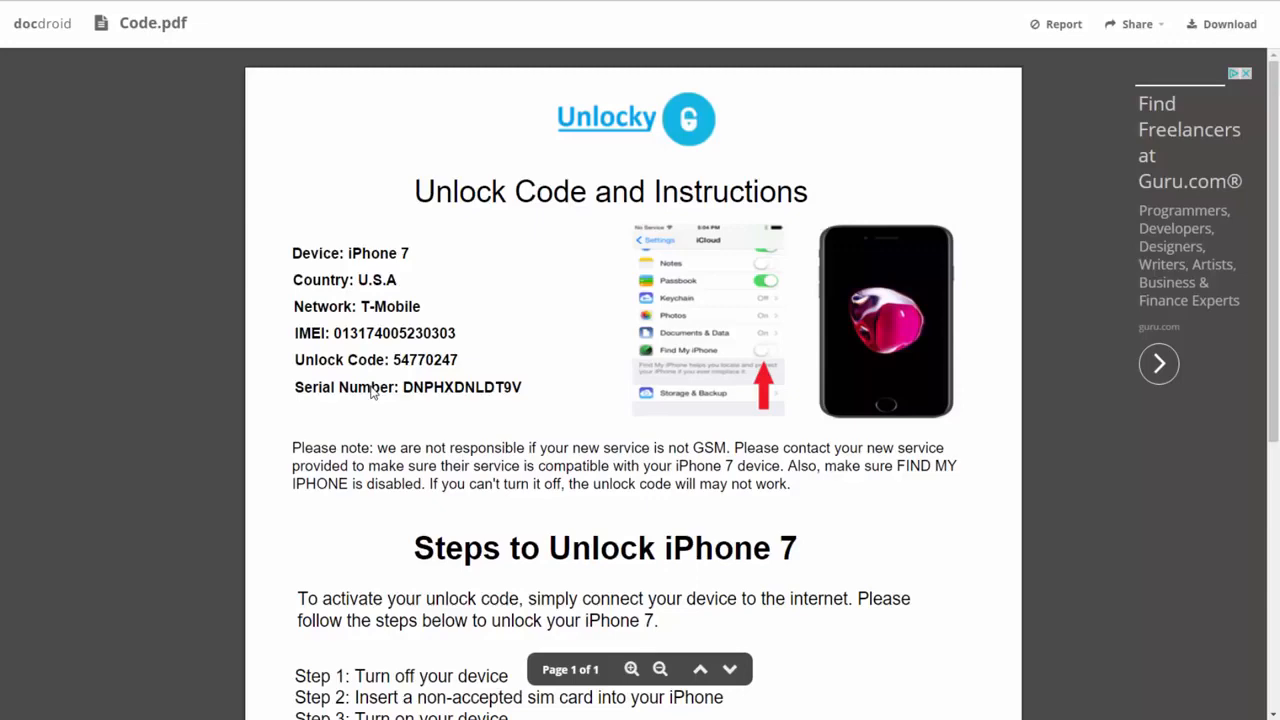
{"action": "scroll", "scroll_direction": "down", "scroll_amount": 3}
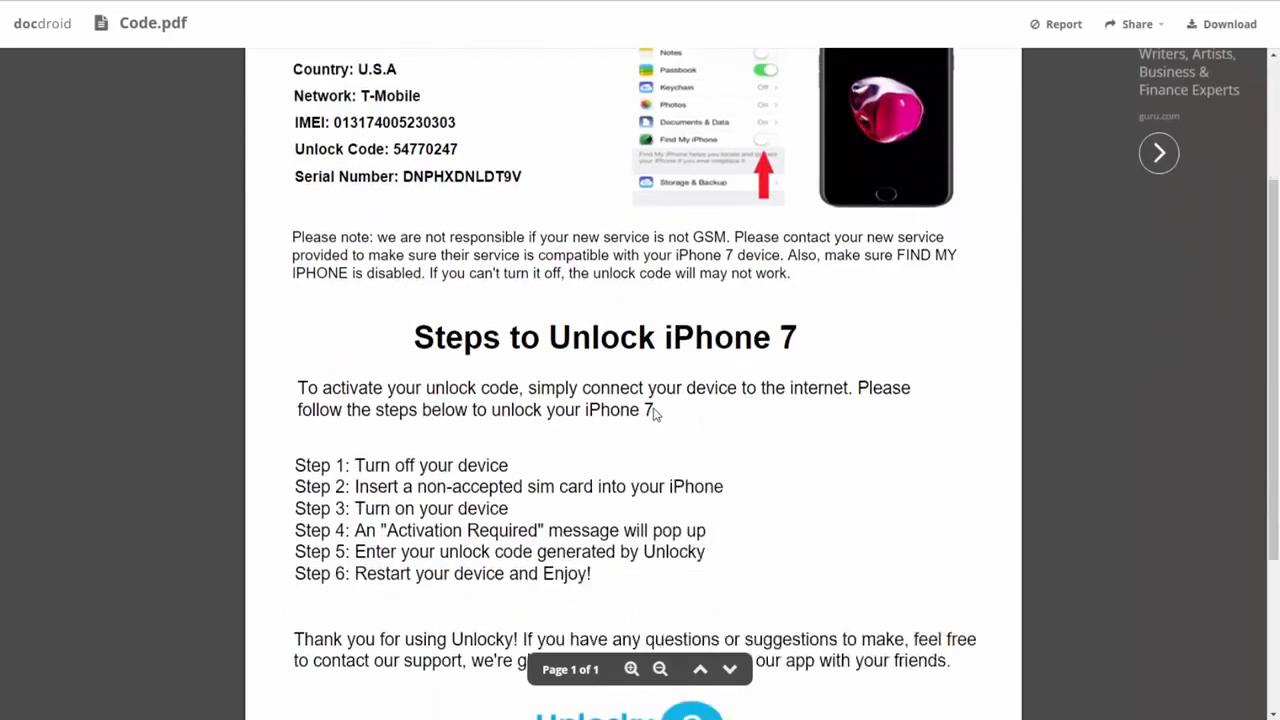
{"action": "scroll", "scroll_direction": "down", "scroll_amount": 3}
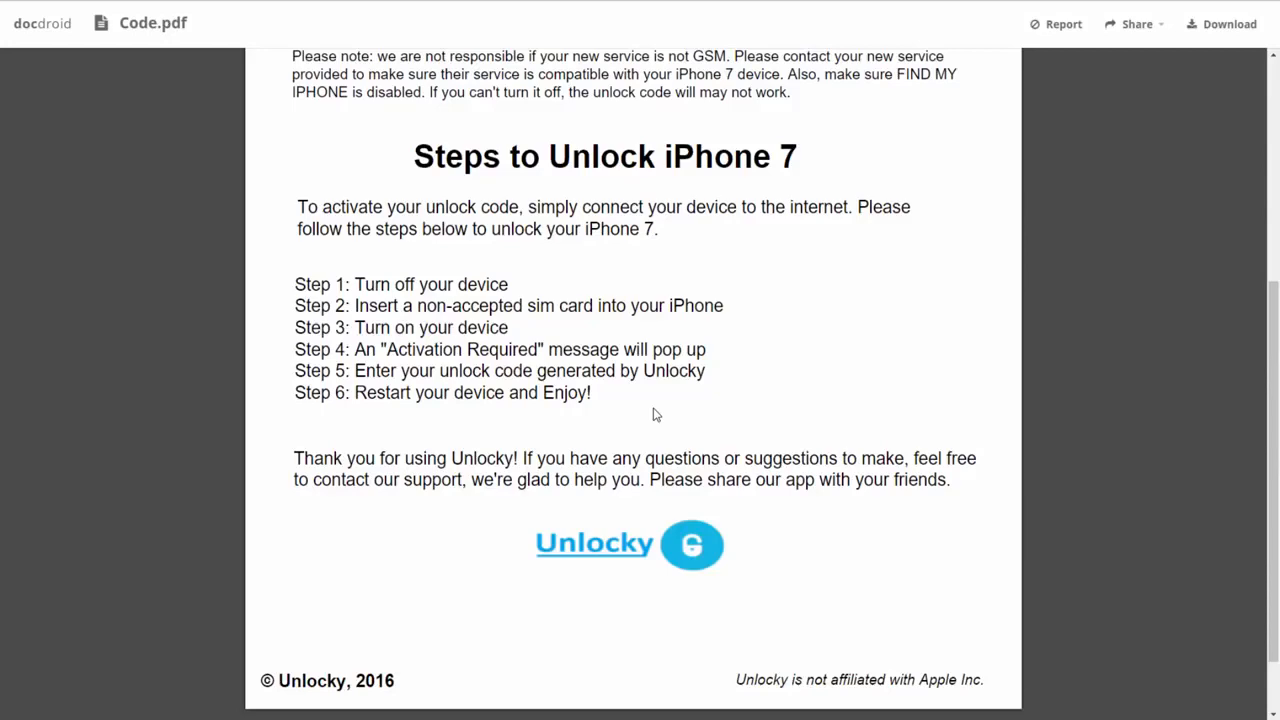
{"action": "scroll", "scroll_direction": "up", "scroll_amount": 3}
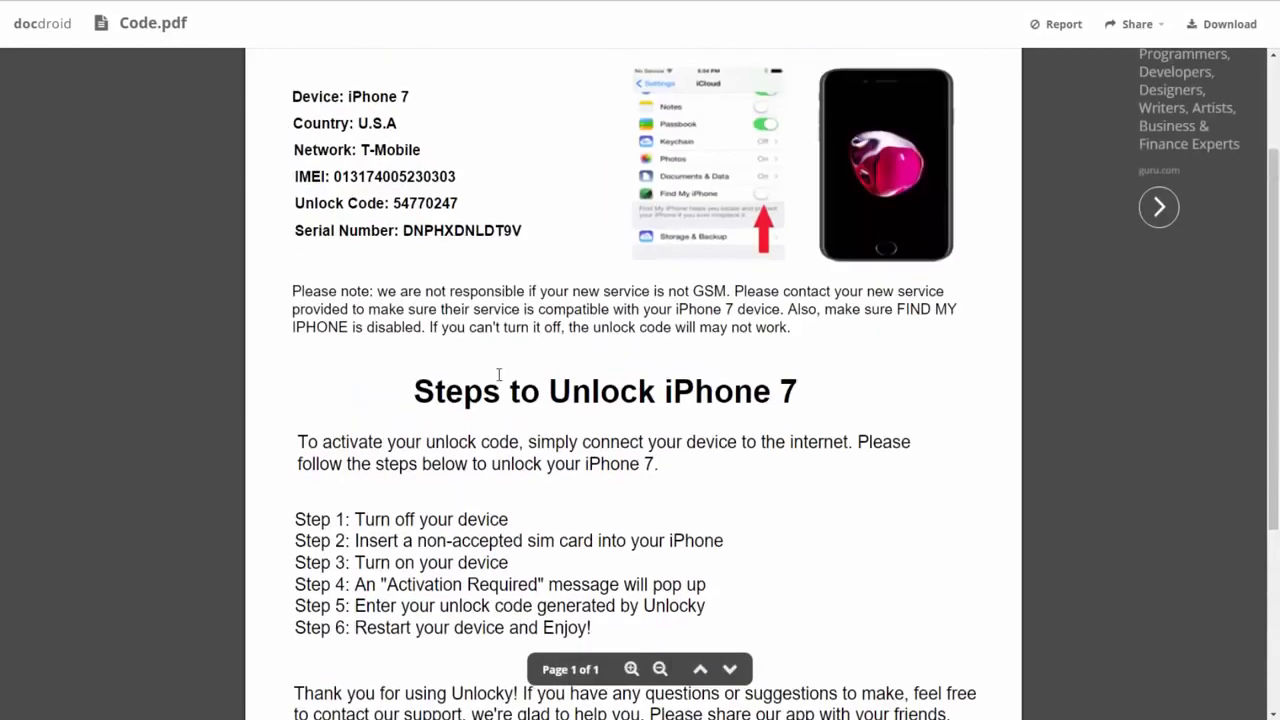
{"action": "scroll", "scroll_direction": "down", "scroll_amount": 3}
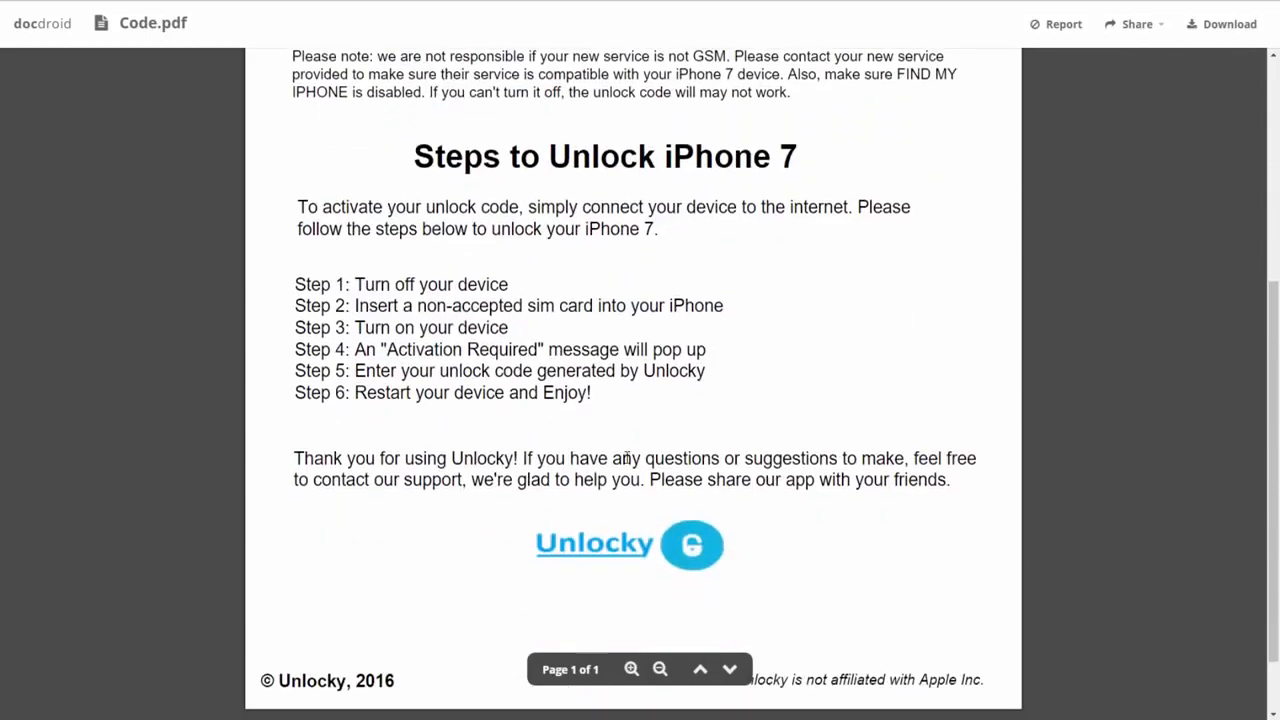
{"action": "mouse_move", "coordinate": [624, 458]}
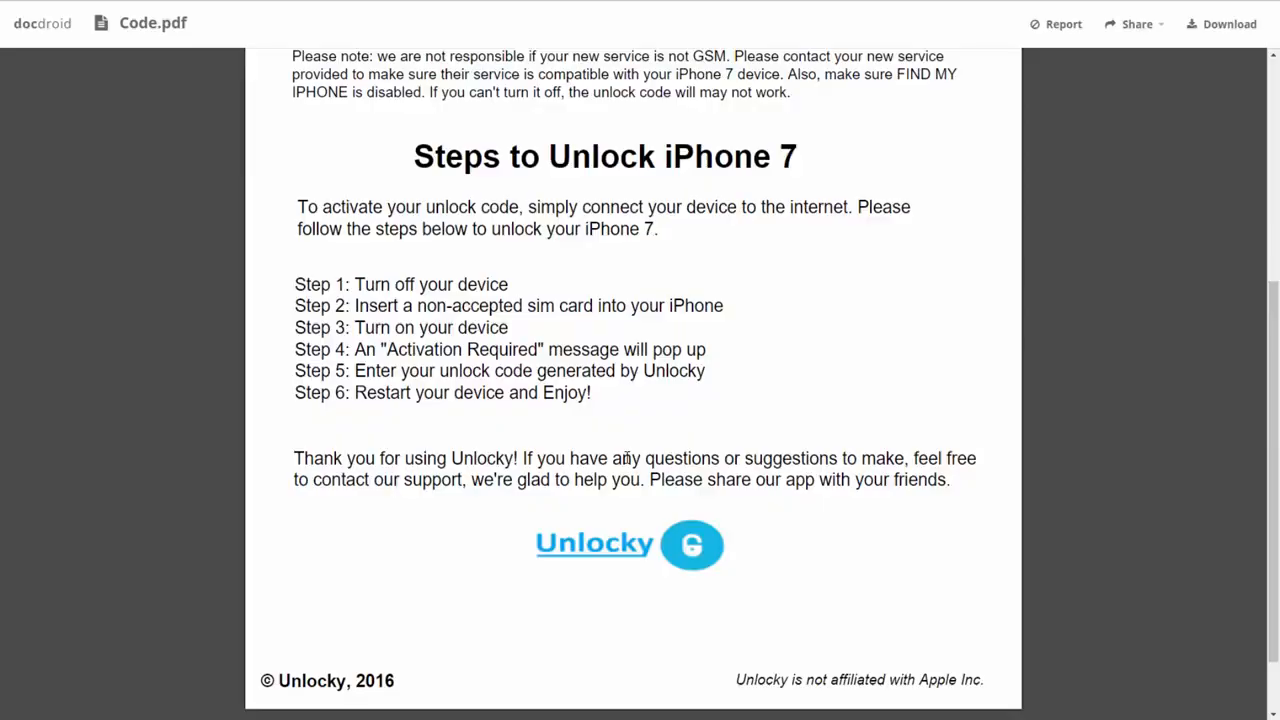